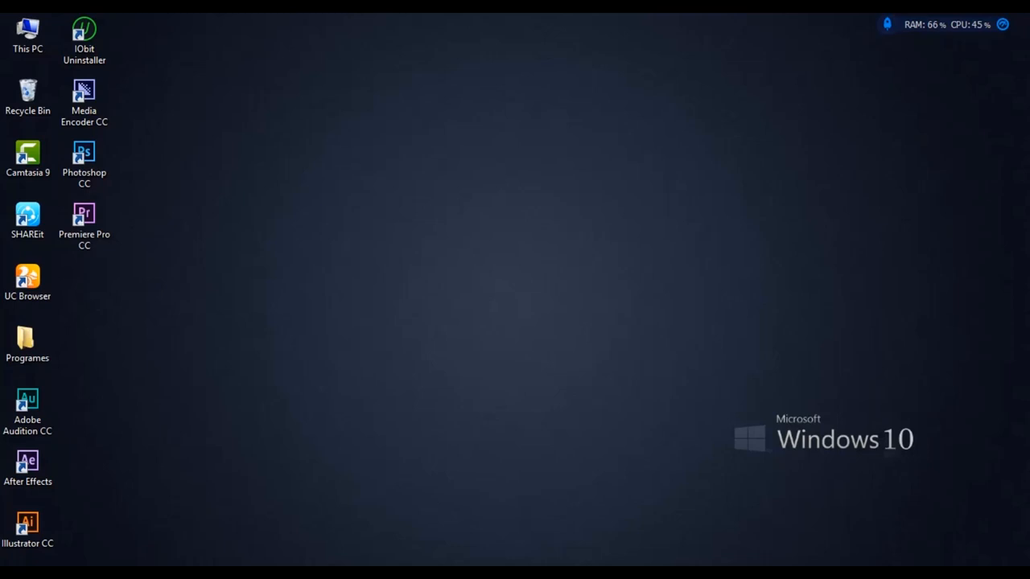
# Launch UC Browser from its desktop shortcut to a blank new tab.
pyautogui.click(28, 276)
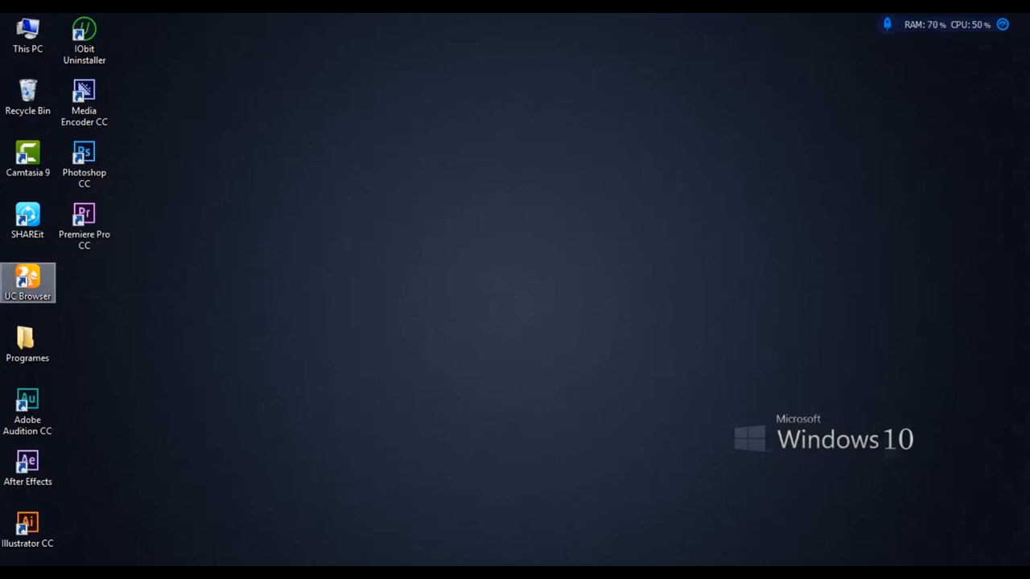
pyautogui.doubleClick(27, 277)
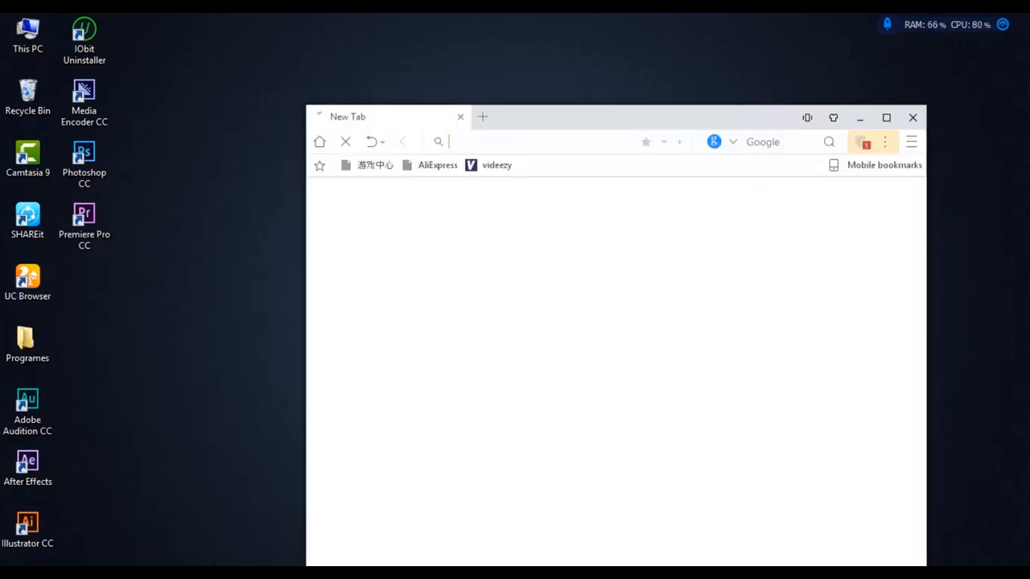
# Maximize the browser and search Google for tamilyogi from the address bar.
pyautogui.click(887, 119)
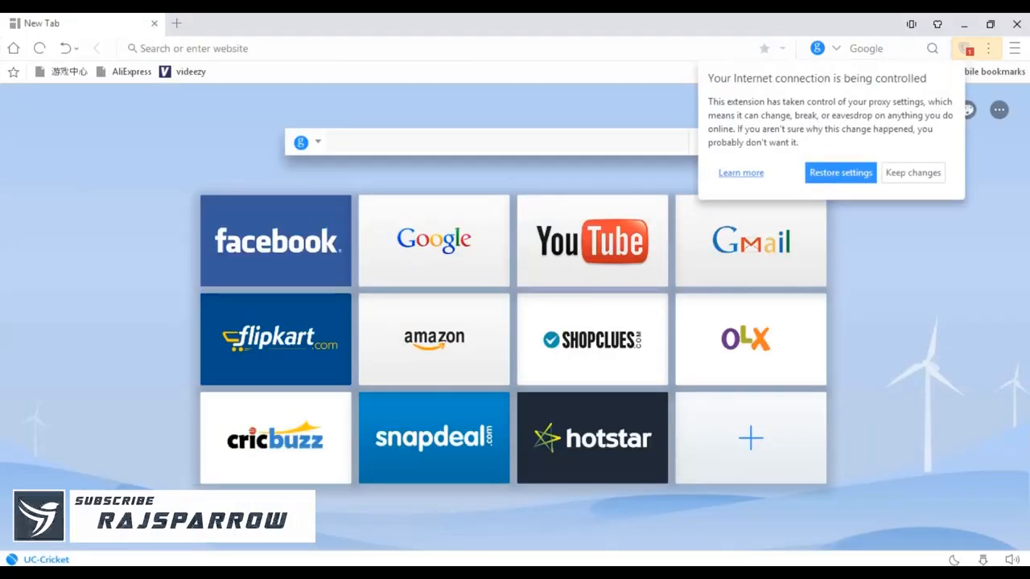
pyautogui.write('tamilt')
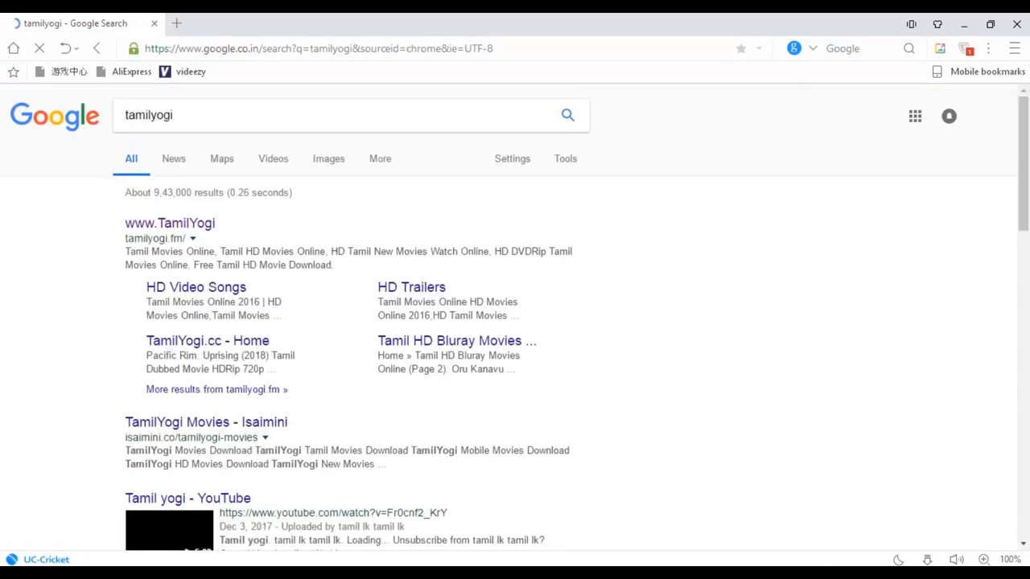
# Go to the TamilYogi.fm home page from the first search result.
pyautogui.click(170, 222)
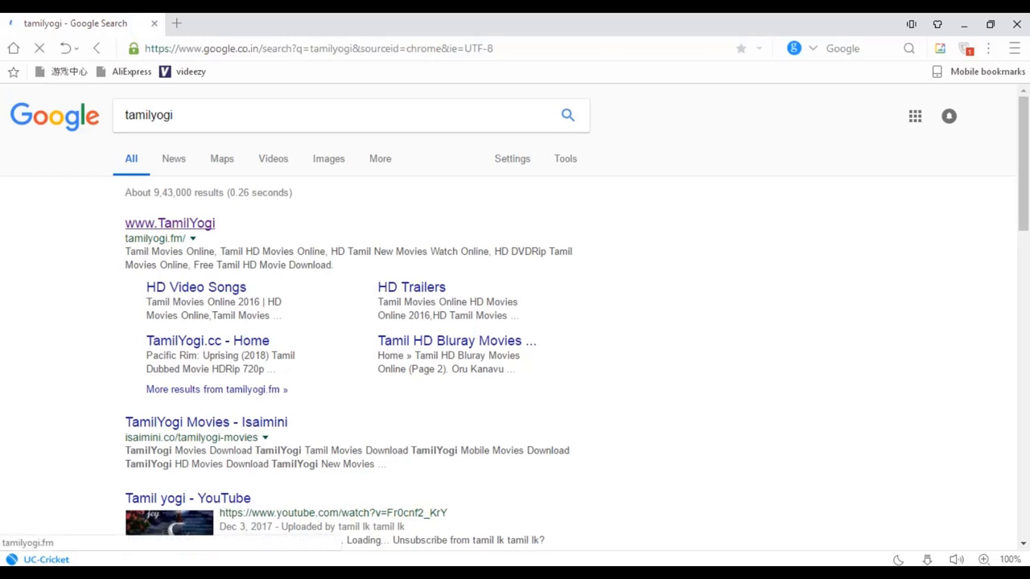
pyautogui.click(169, 222)
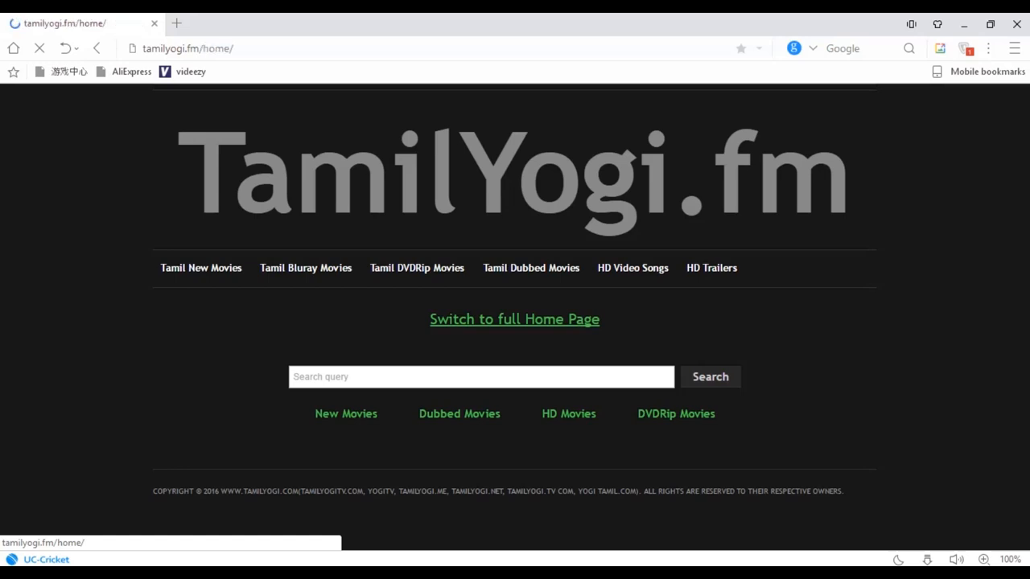
# Switch to TamilYogi's full home page and scroll Recent Movies to Bhaskar Oru Rascal (2018).
pyautogui.click(516, 319)
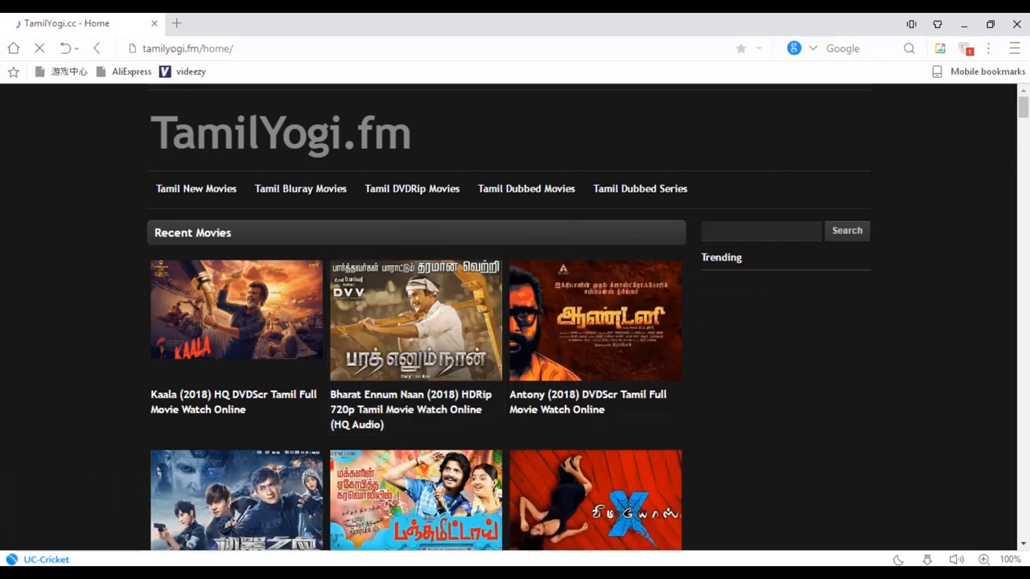
pyautogui.scroll(-3)
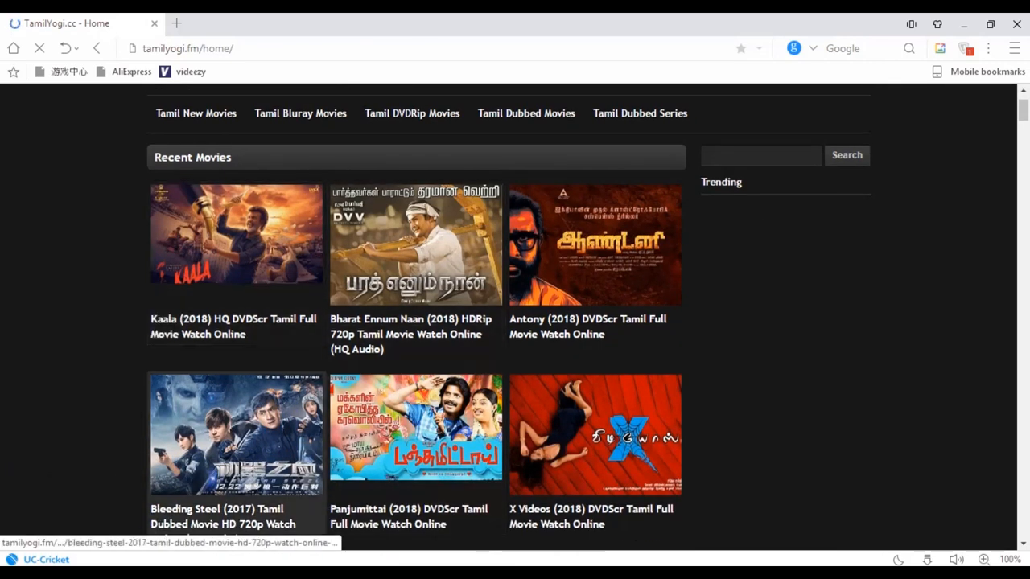
pyautogui.scroll(-3)
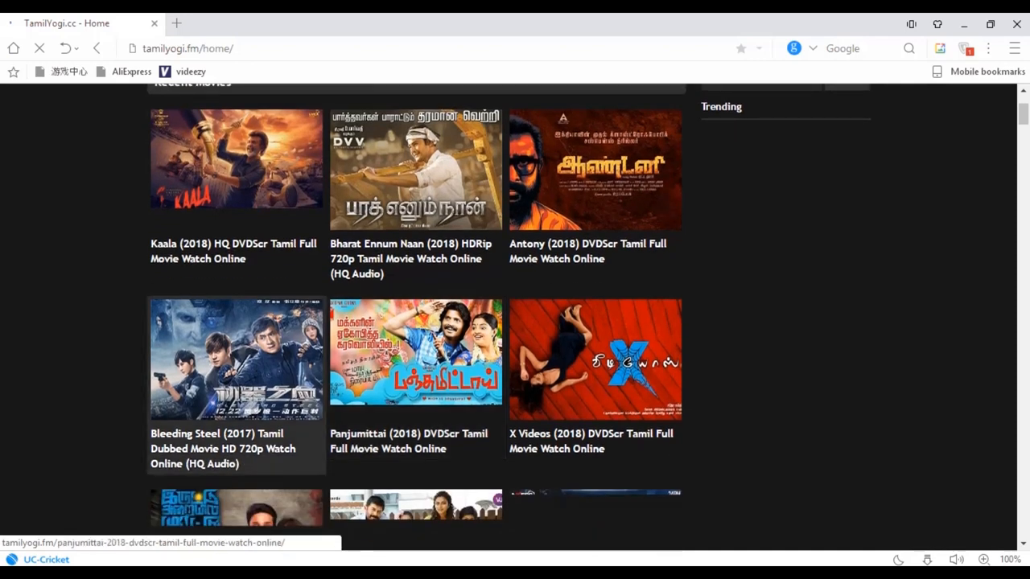
pyautogui.scroll(-3)
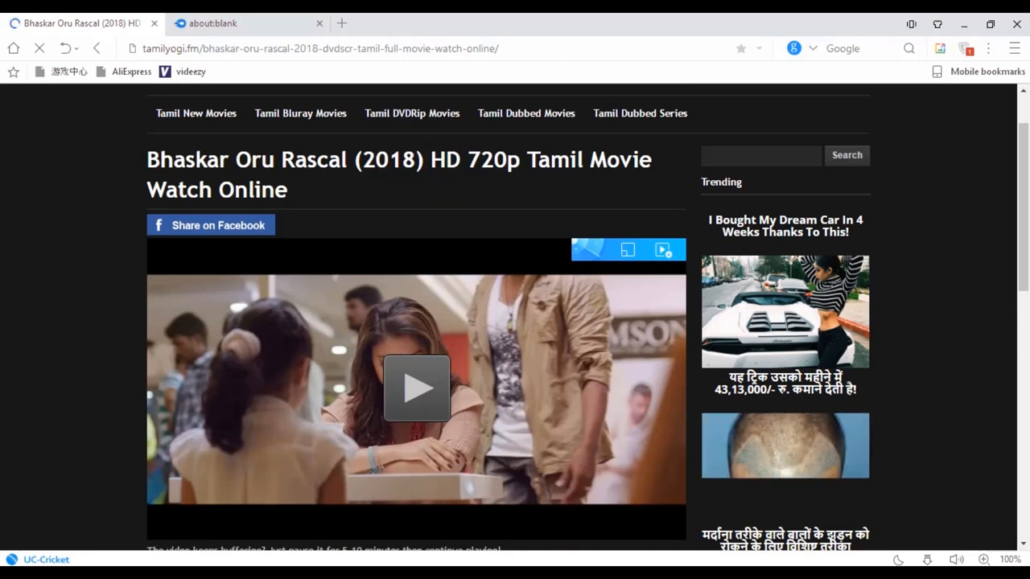
# Request the movie's video download, bringing up the 762 MB MP4 prompt.
pyautogui.scroll(-3)
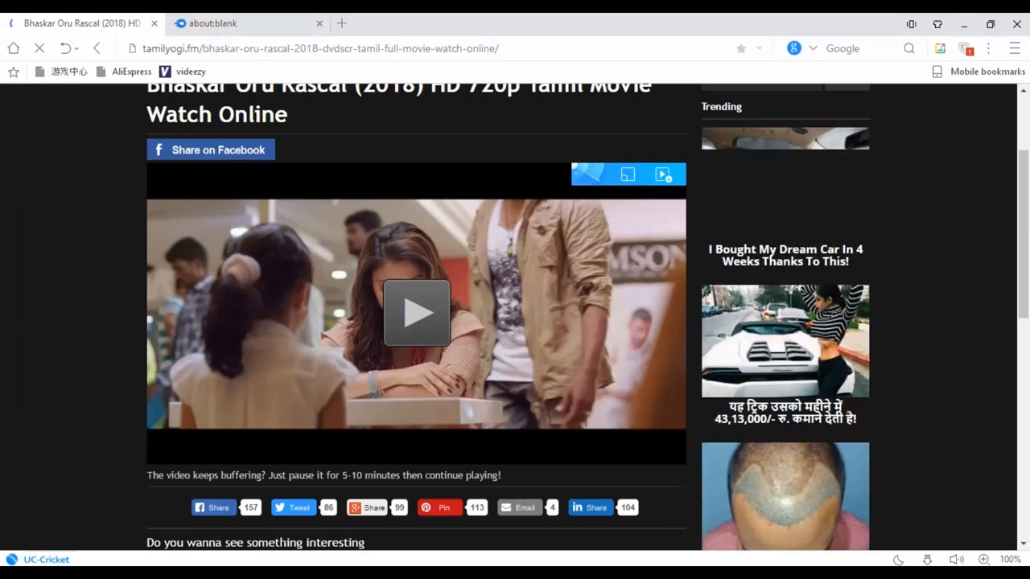
pyautogui.click(415, 313)
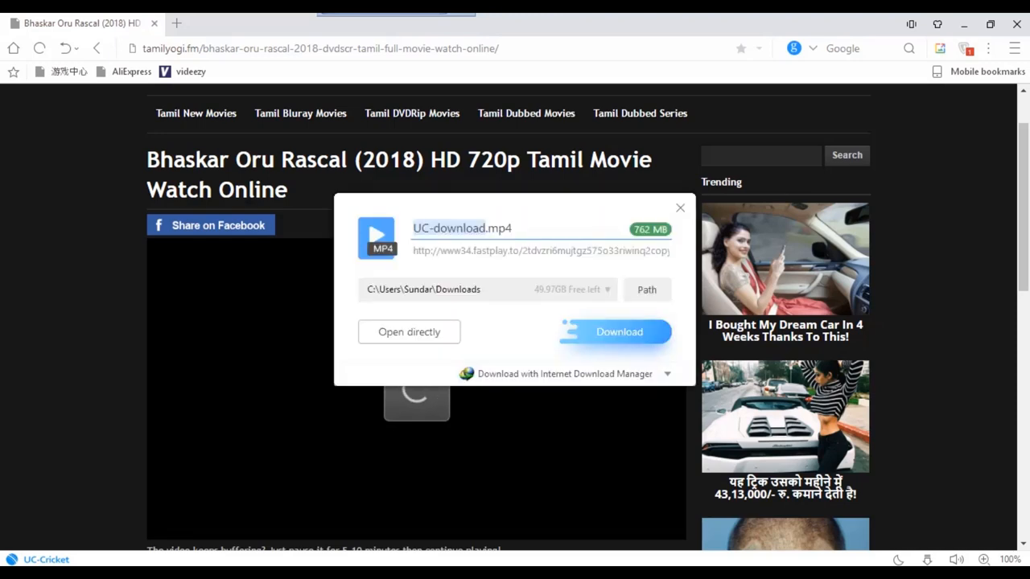
# Start the MP4 download and show it at 0% on the Downloads page.
pyautogui.click(680, 208)
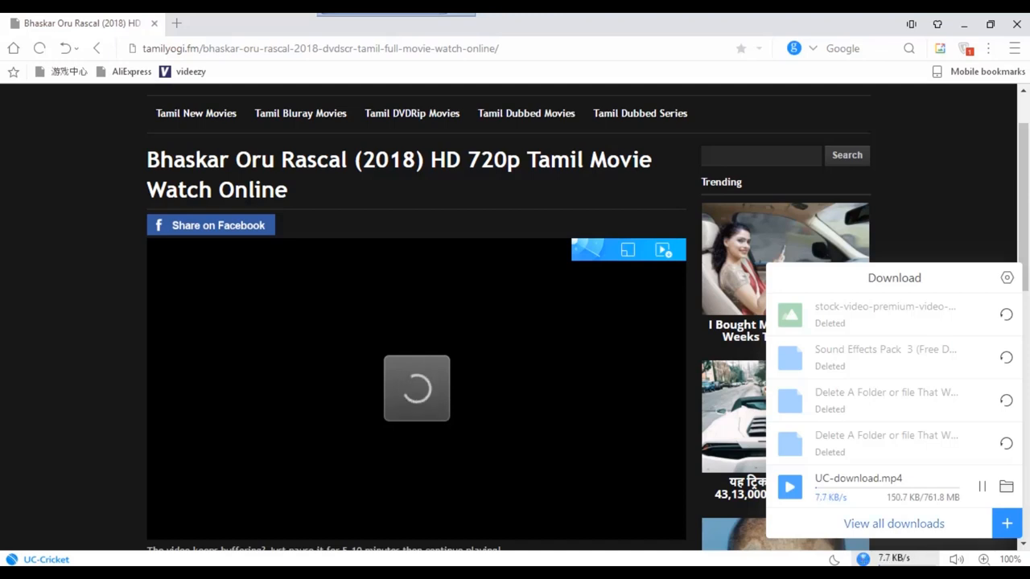
pyautogui.click(888, 523)
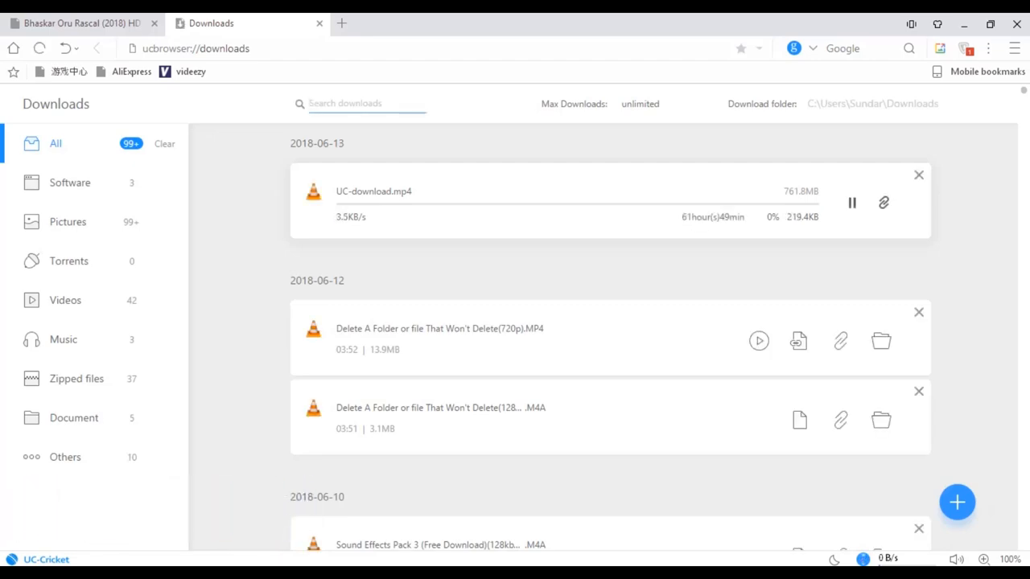
pyautogui.click(367, 103)
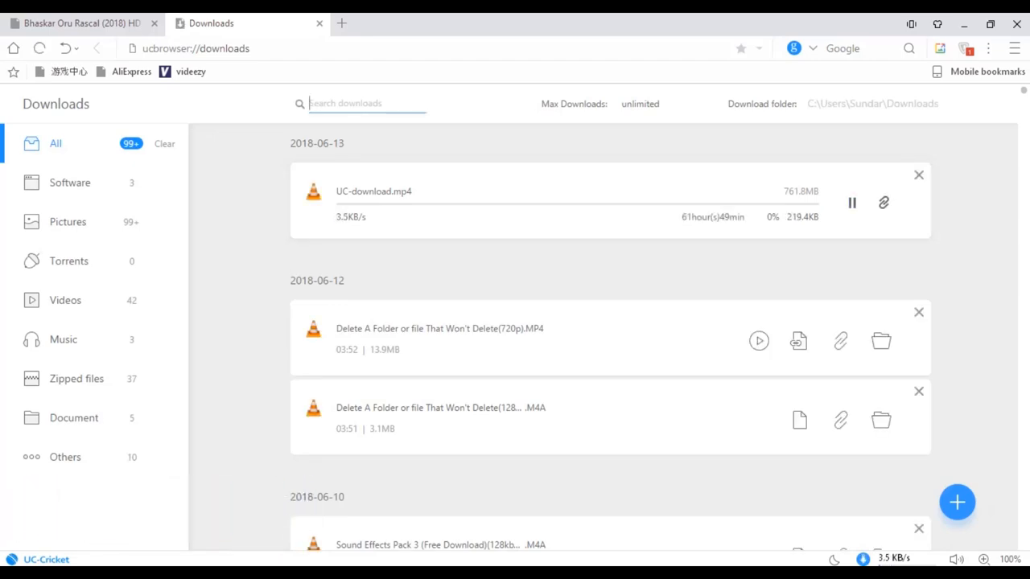